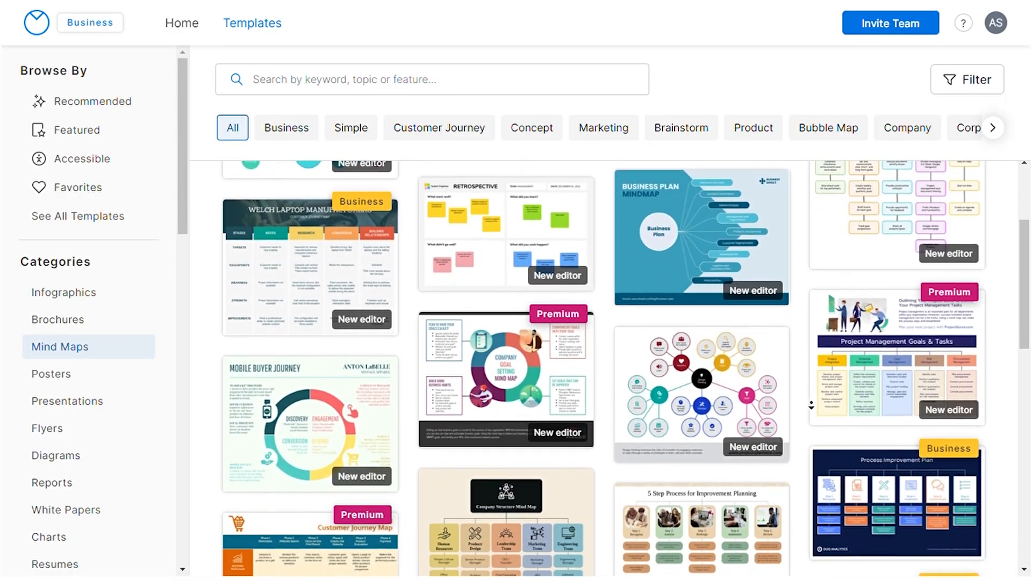
Add four yellow sub-branch circles around Define: scope, patterns, assumptions, P.O.V
scroll("down", 3)
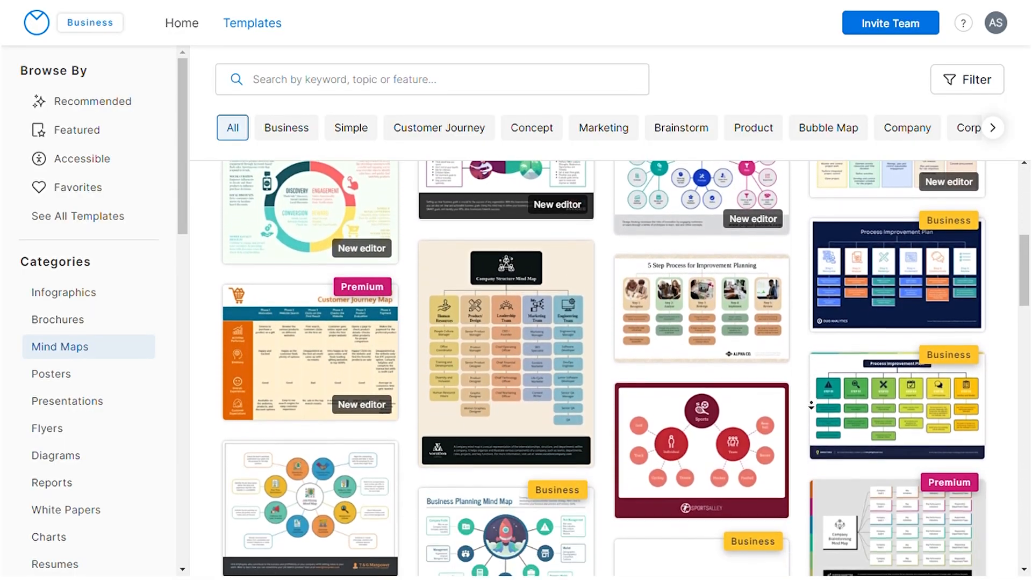
scroll("down", 3)
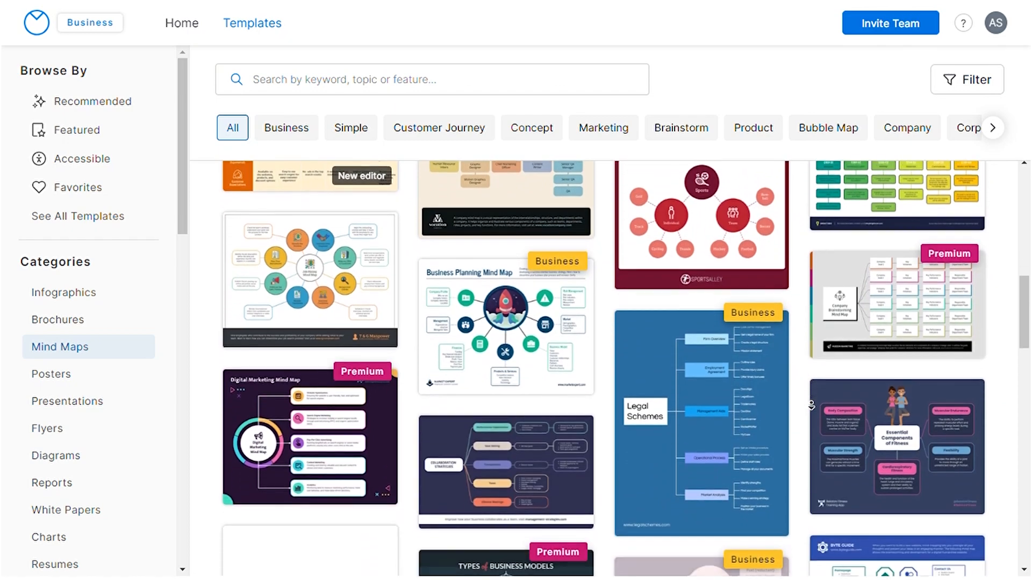
scroll("down", 3)
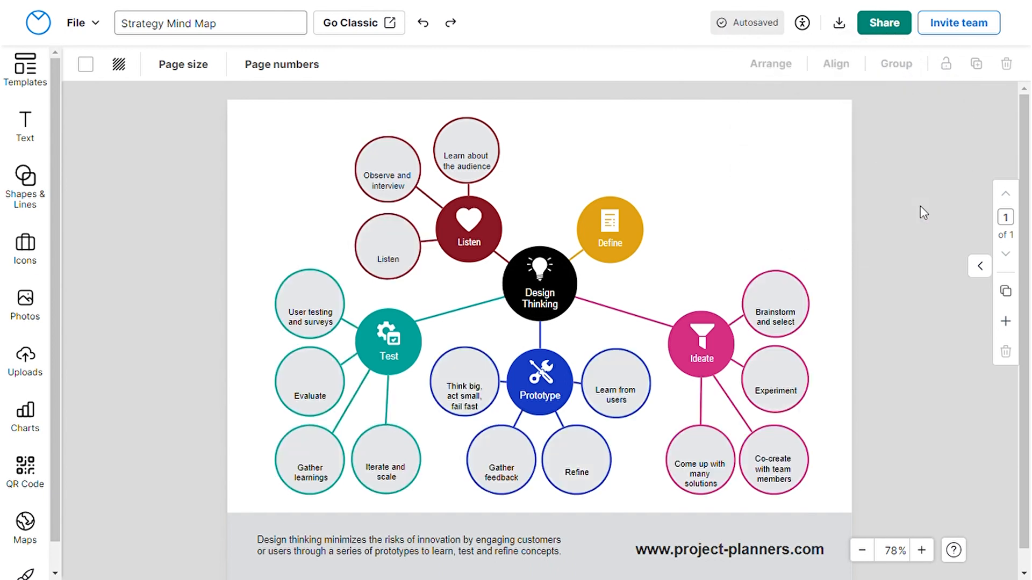
left_click(608, 229)
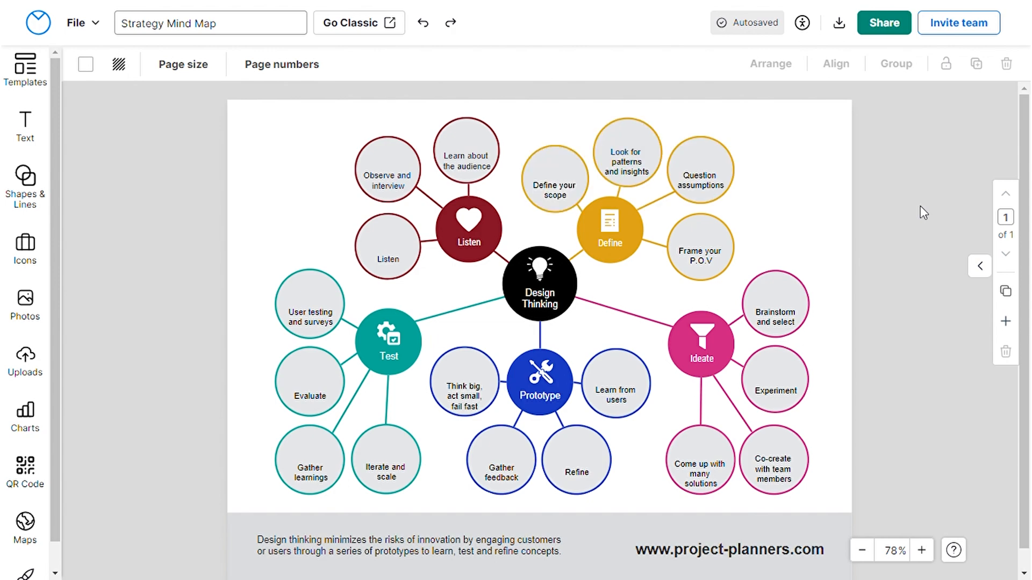